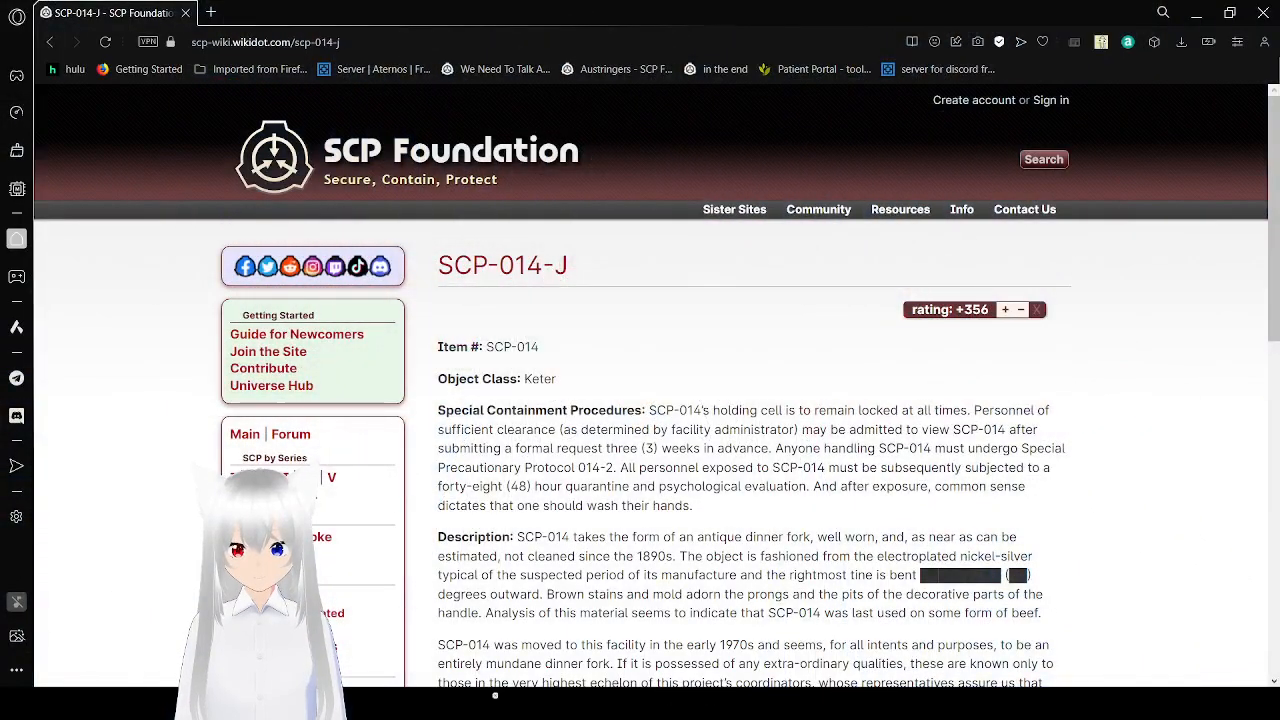
pyautogui.scroll(-3)
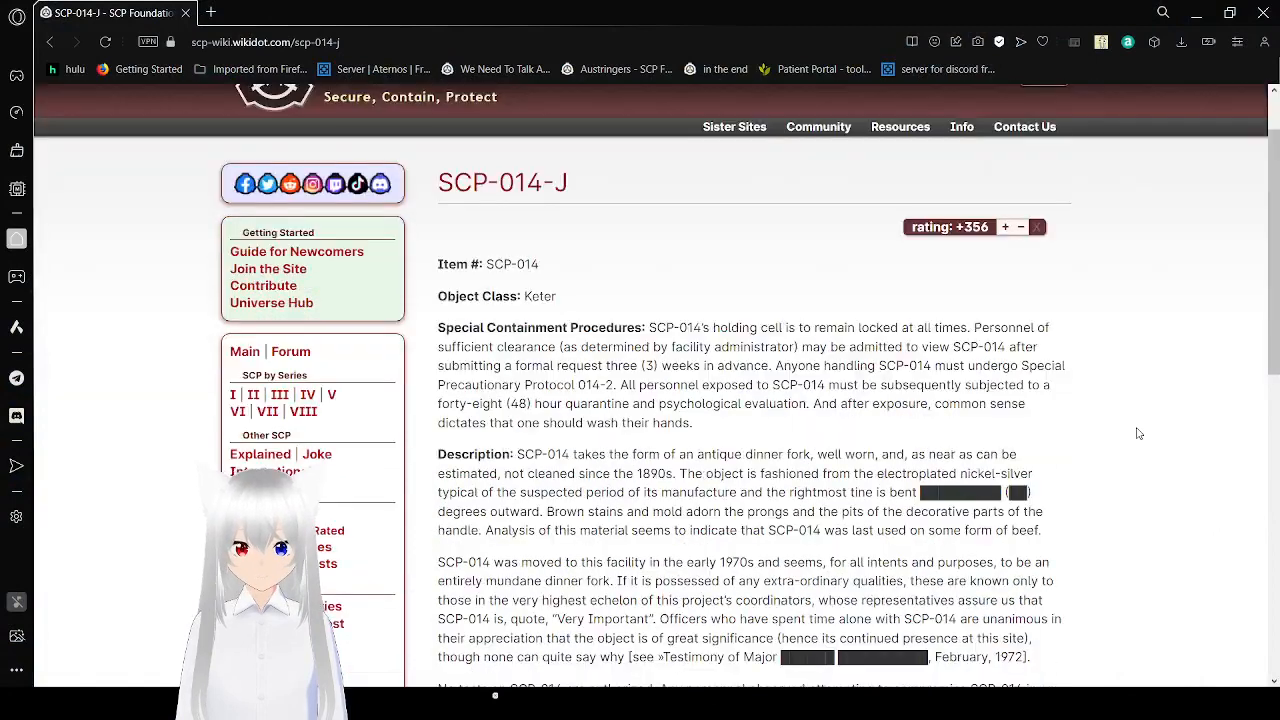
pyautogui.scroll(-3)
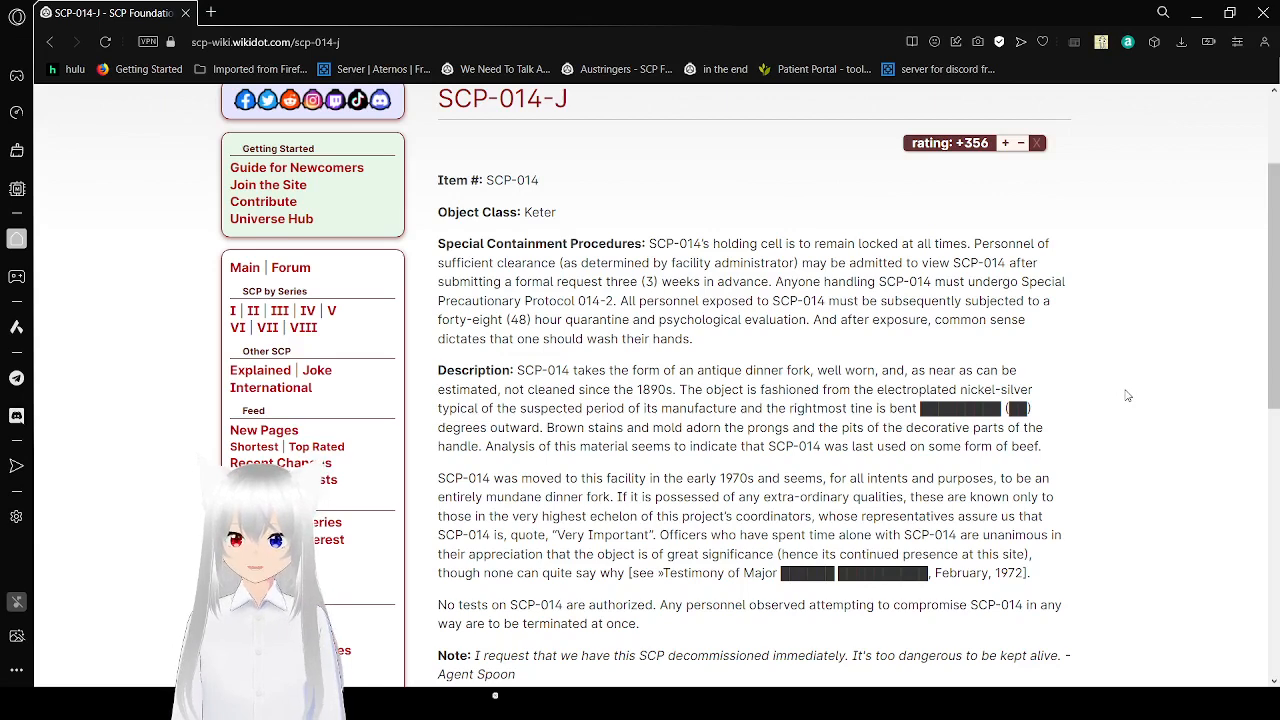
pyautogui.scroll(-3)
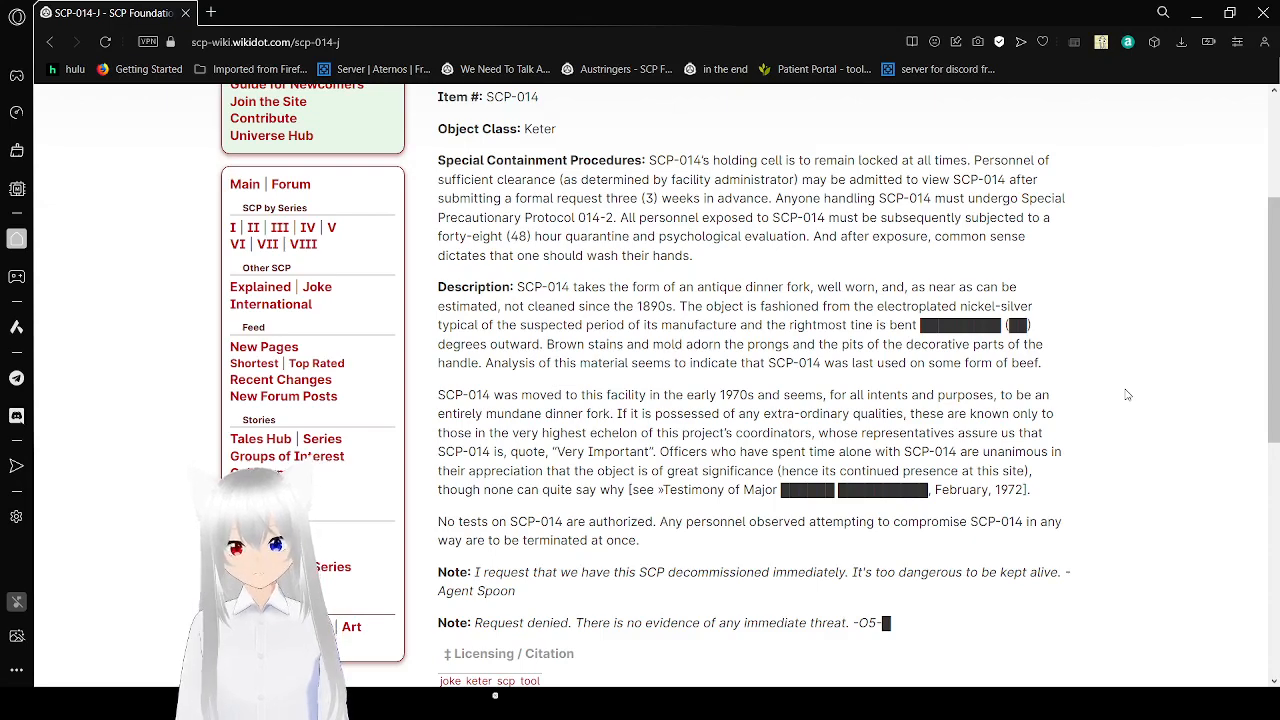
pyautogui.scroll(-3)
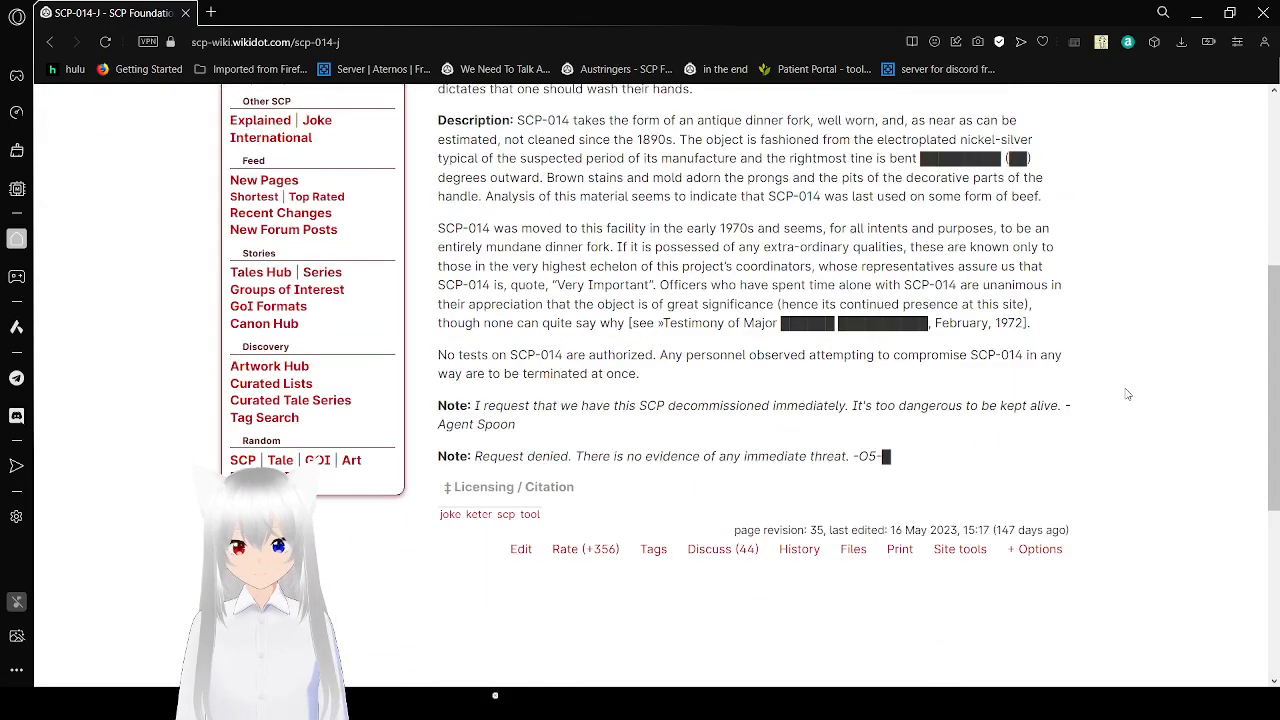